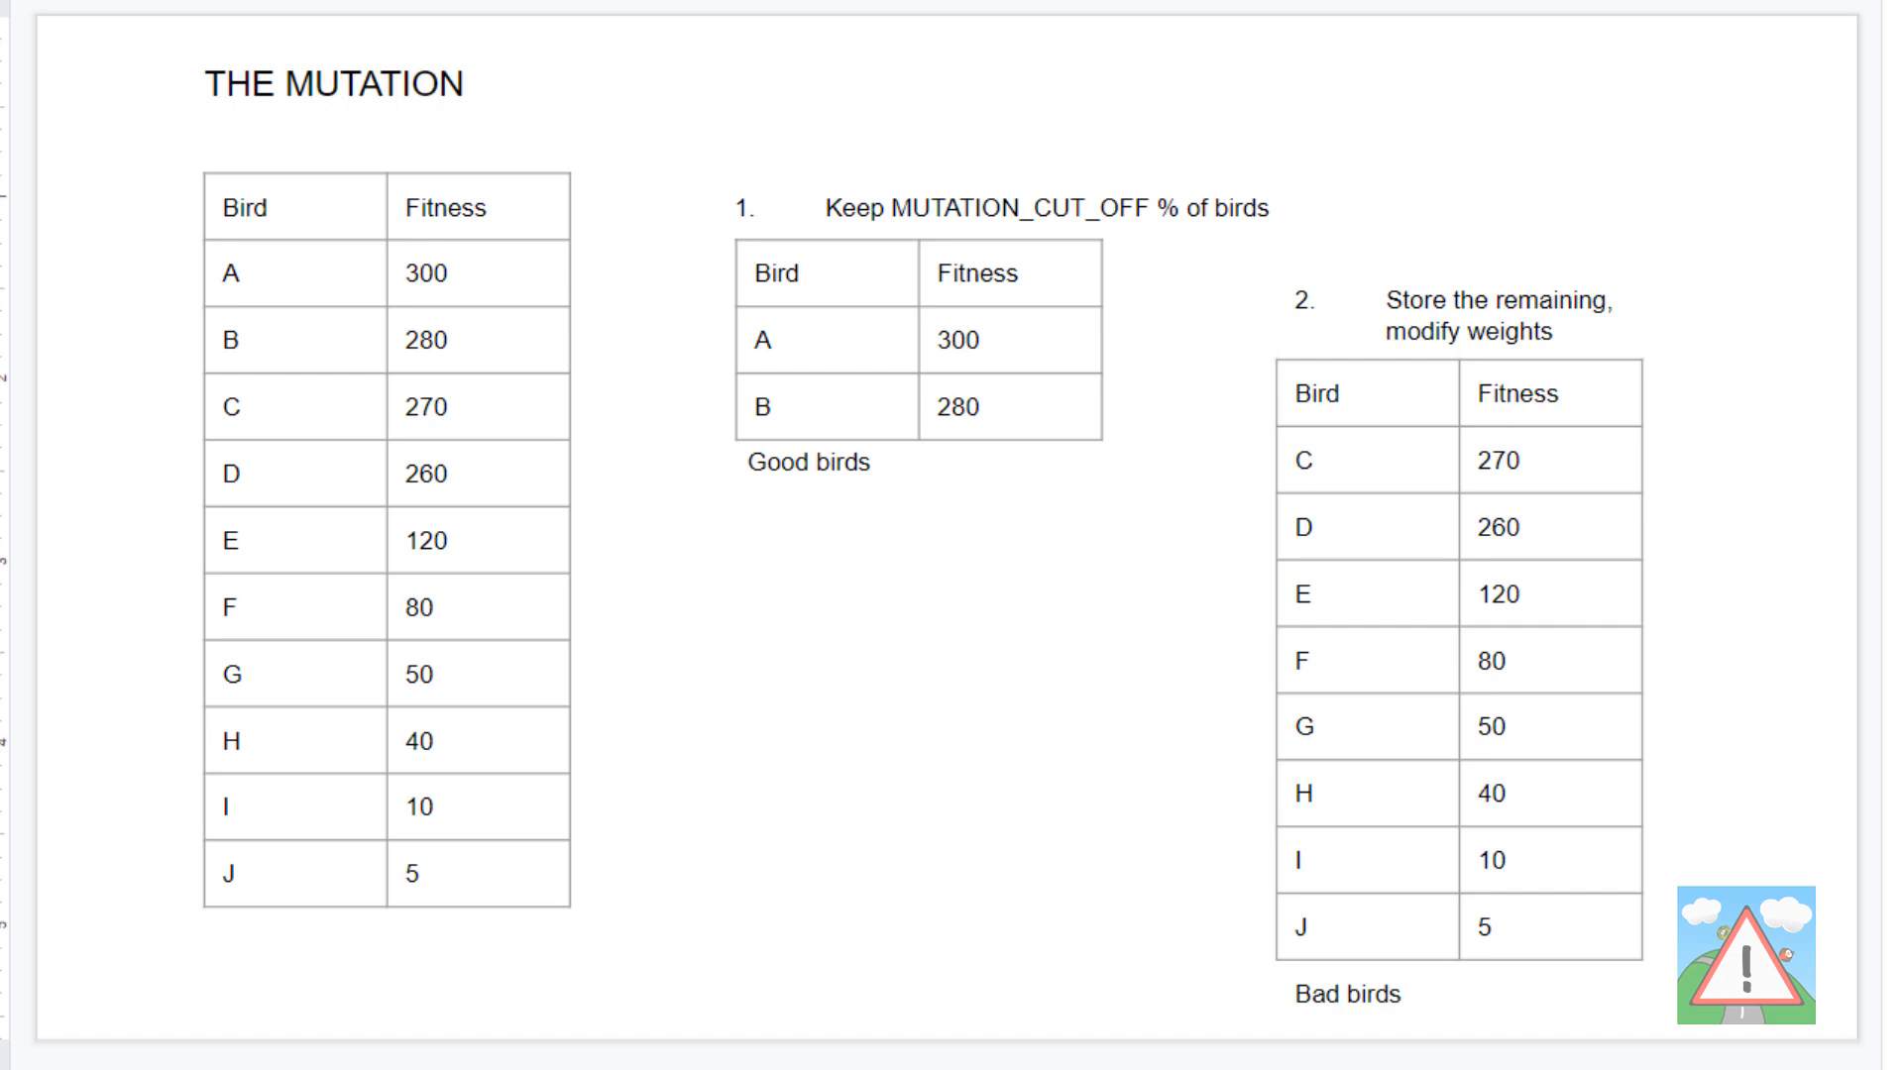
# Step: Advance past the keep-random-bad-birds slide to the step 4 splice-populations slide
pyautogui.press('Right')
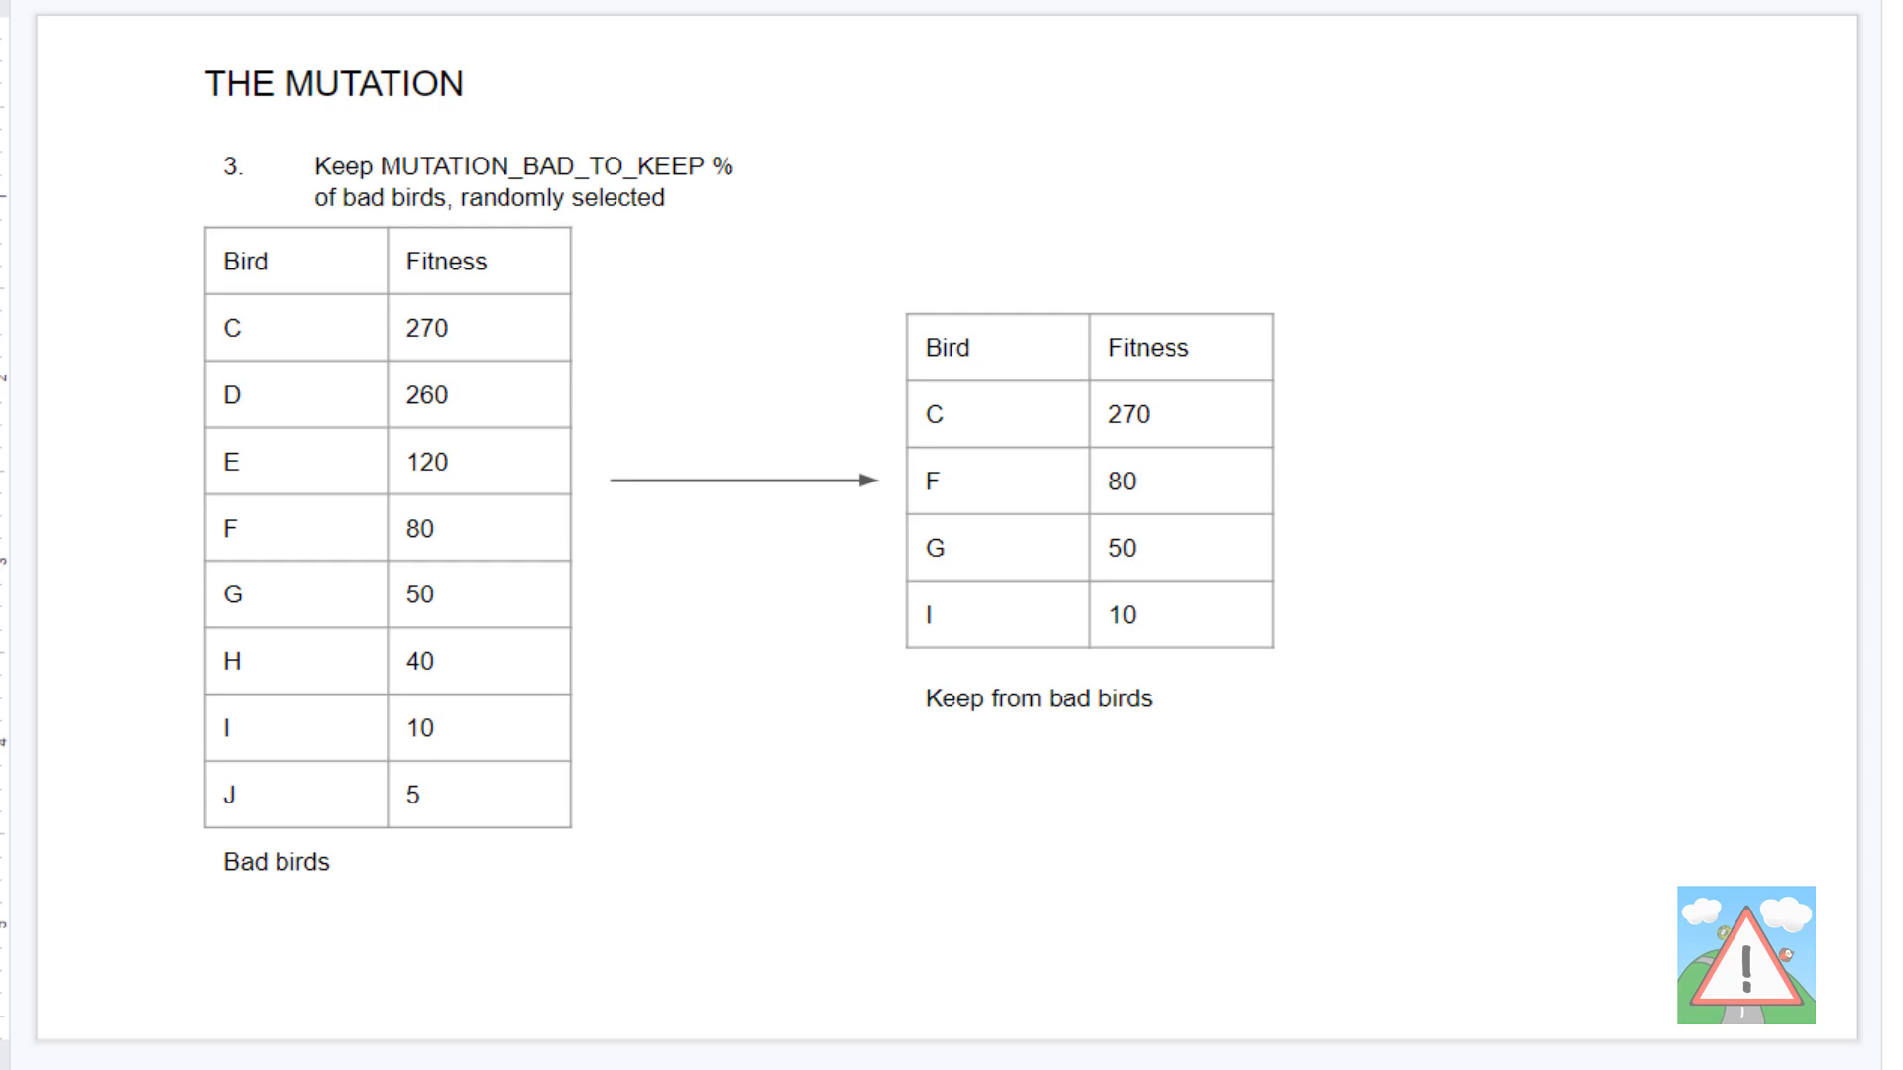
pyautogui.press('Right')
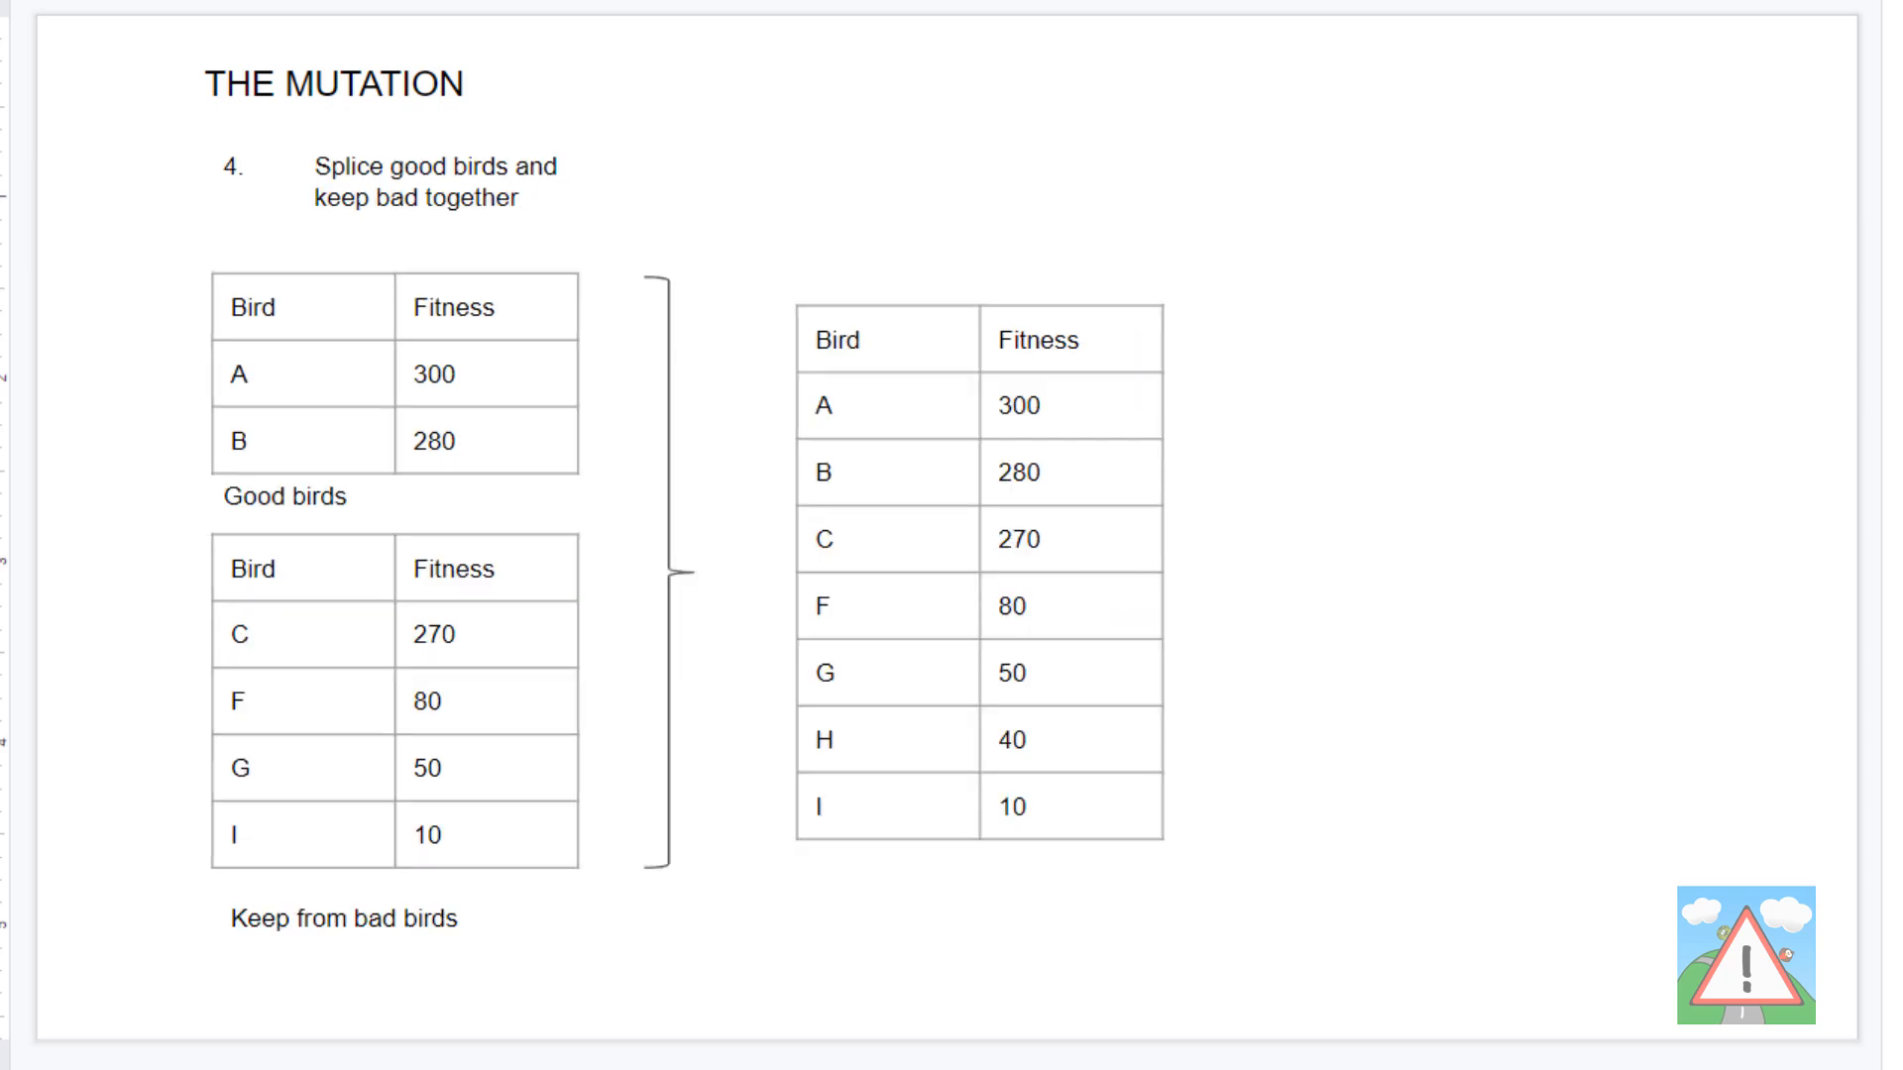